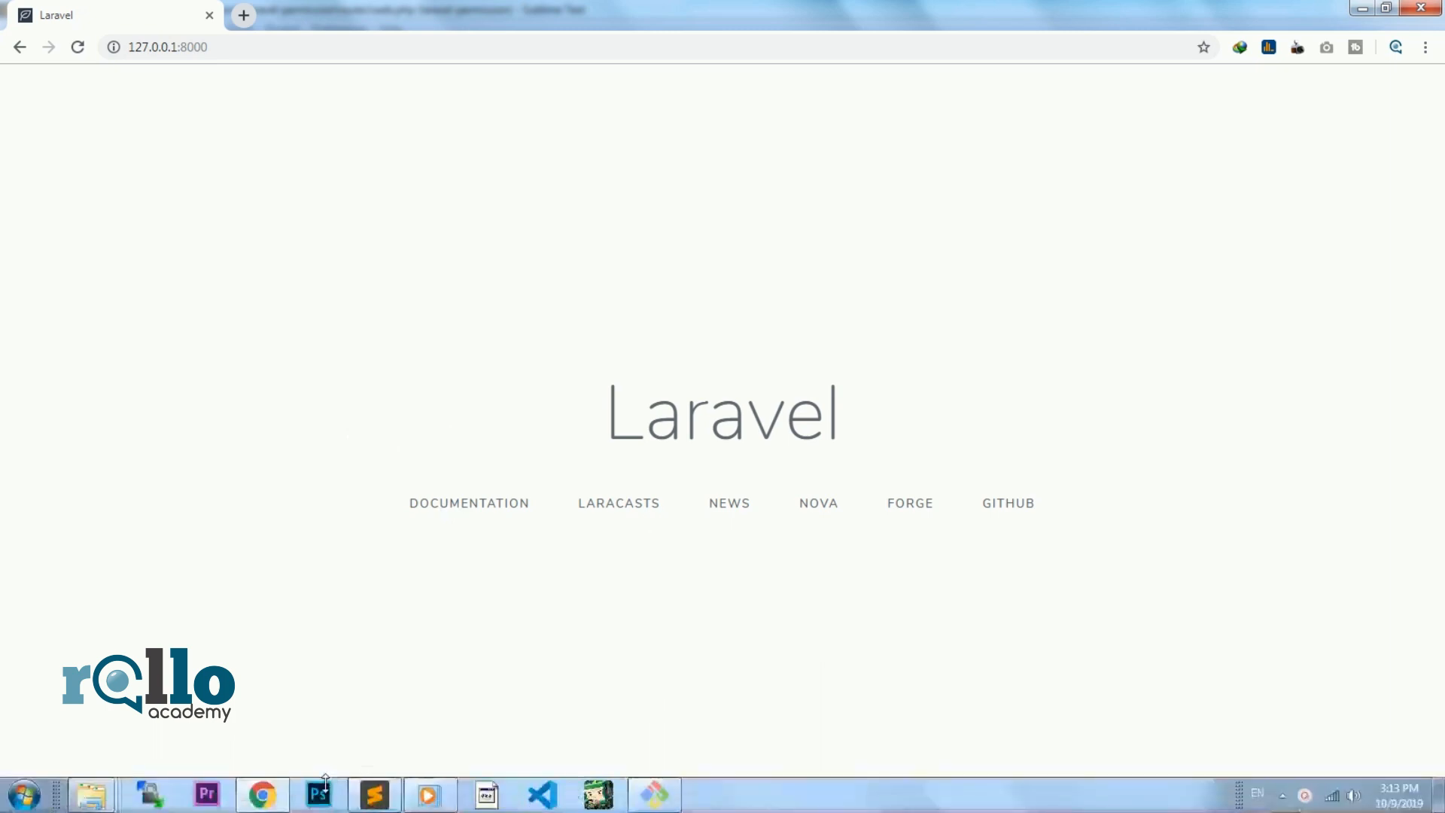
Switch from Chrome to Sublime Text with routes/web.php open
left_click(372, 793)
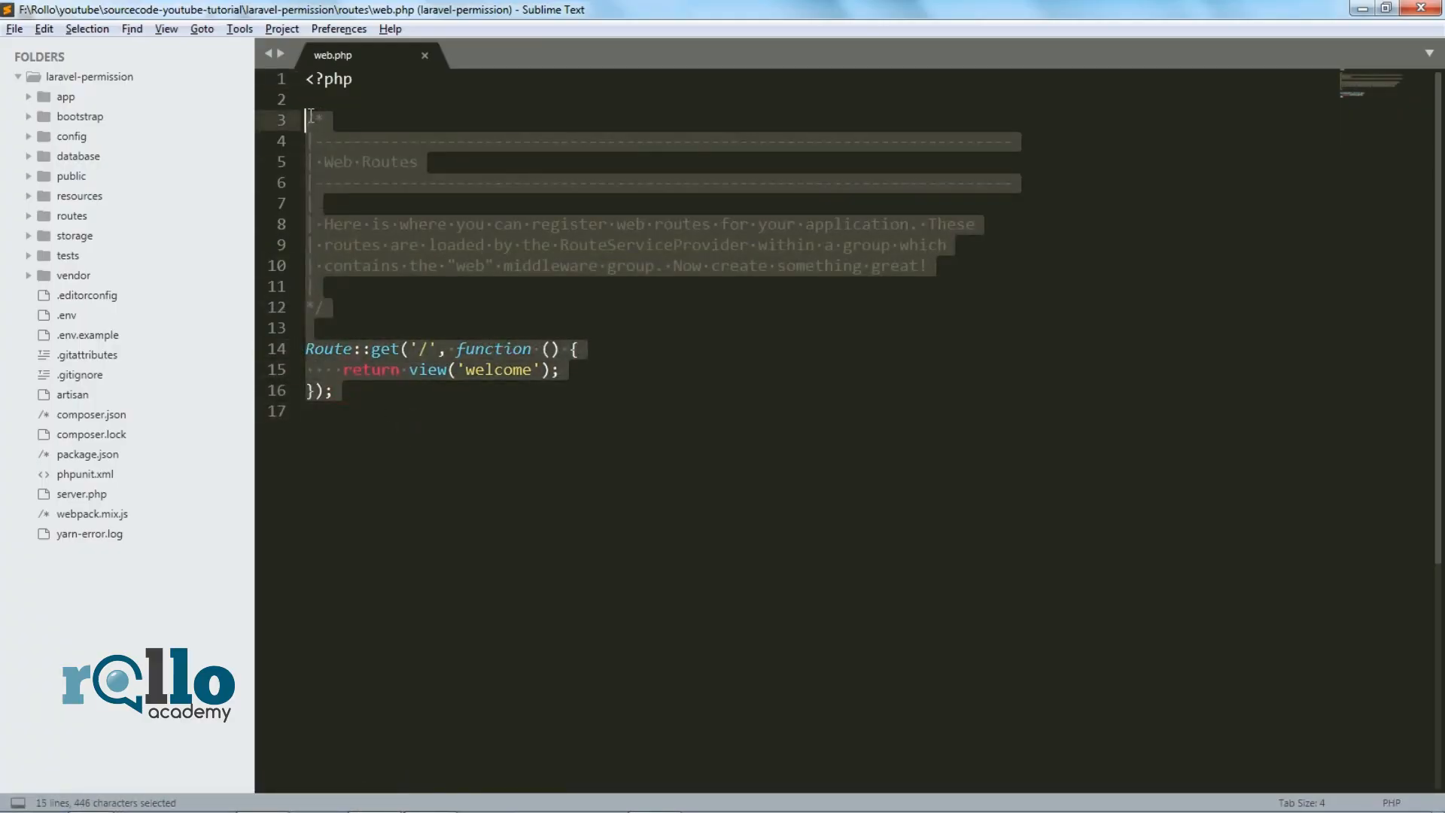
Write Route::get('/user/{id}','TestController@test'); as the only route and save web.php
type("Route::")
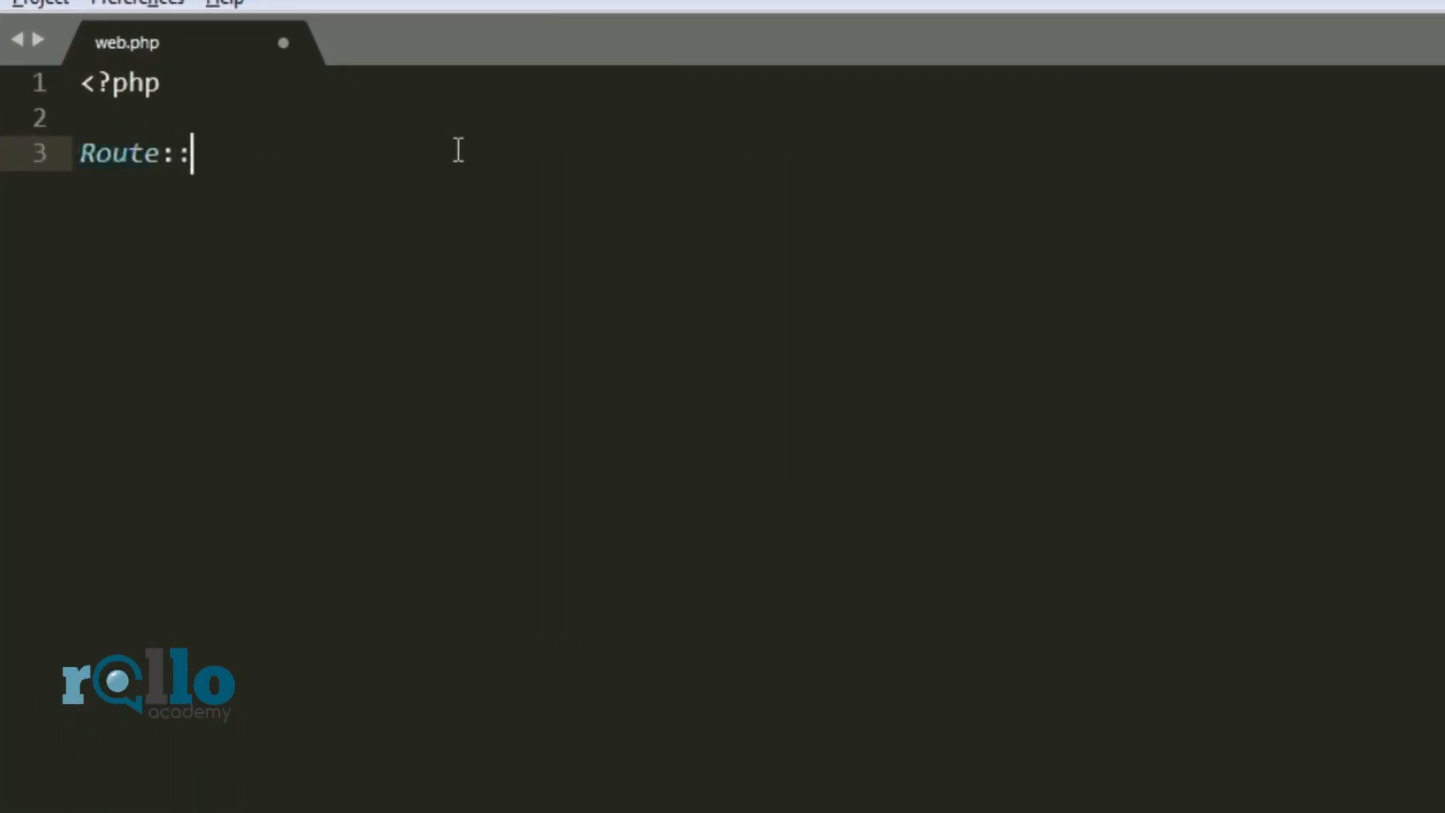
type("get('')")
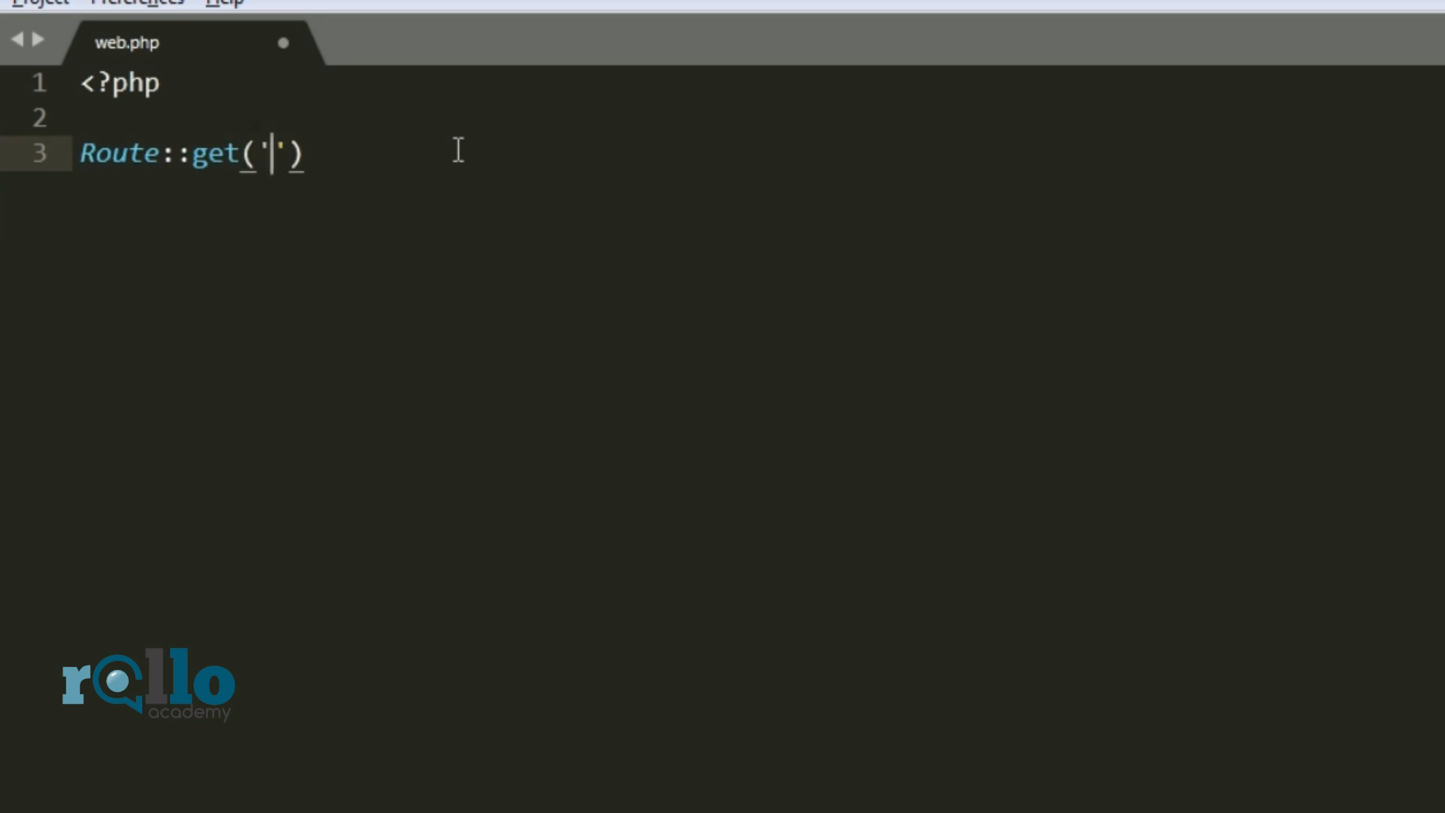
type("/user")
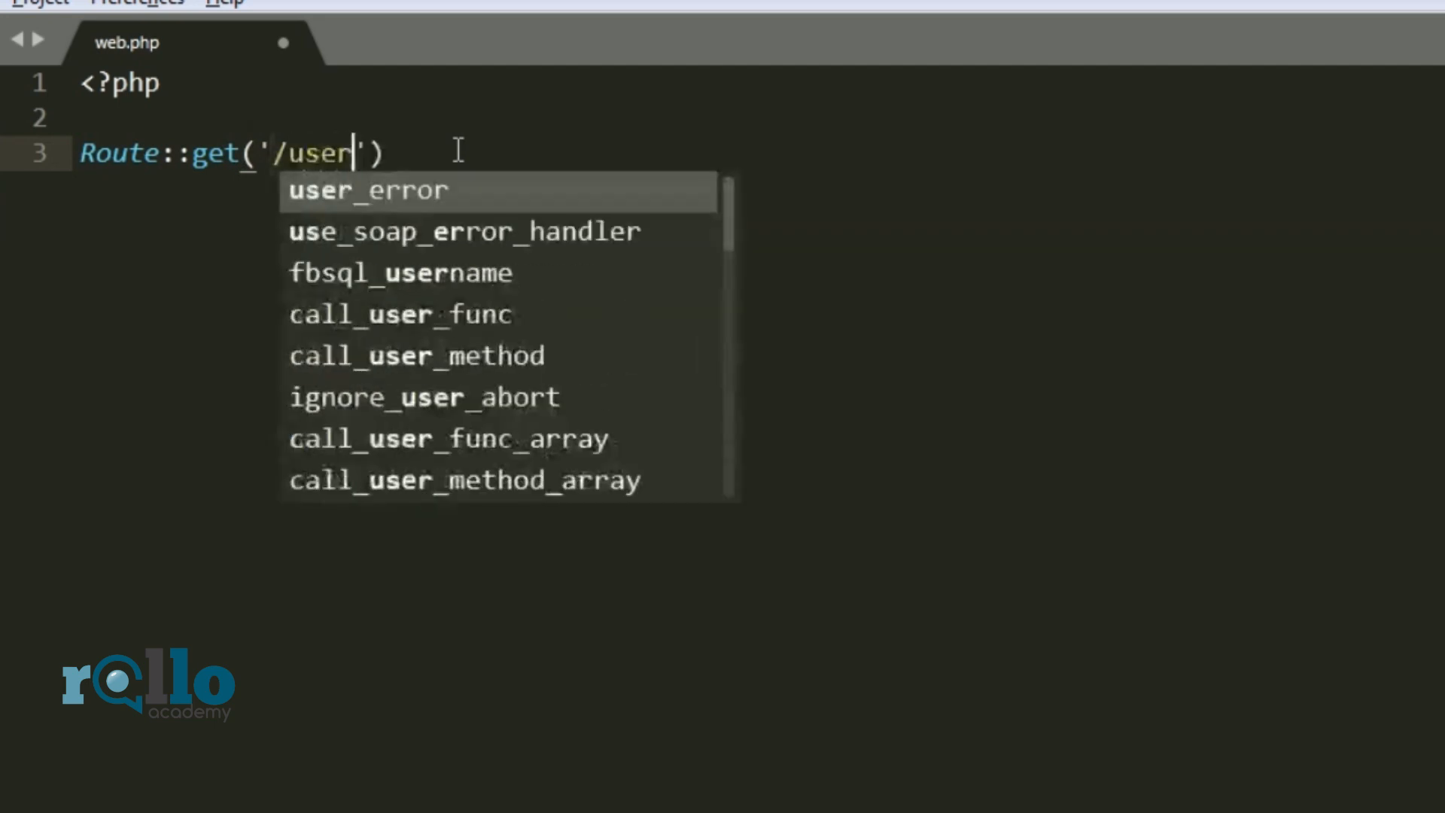
type("/{id")
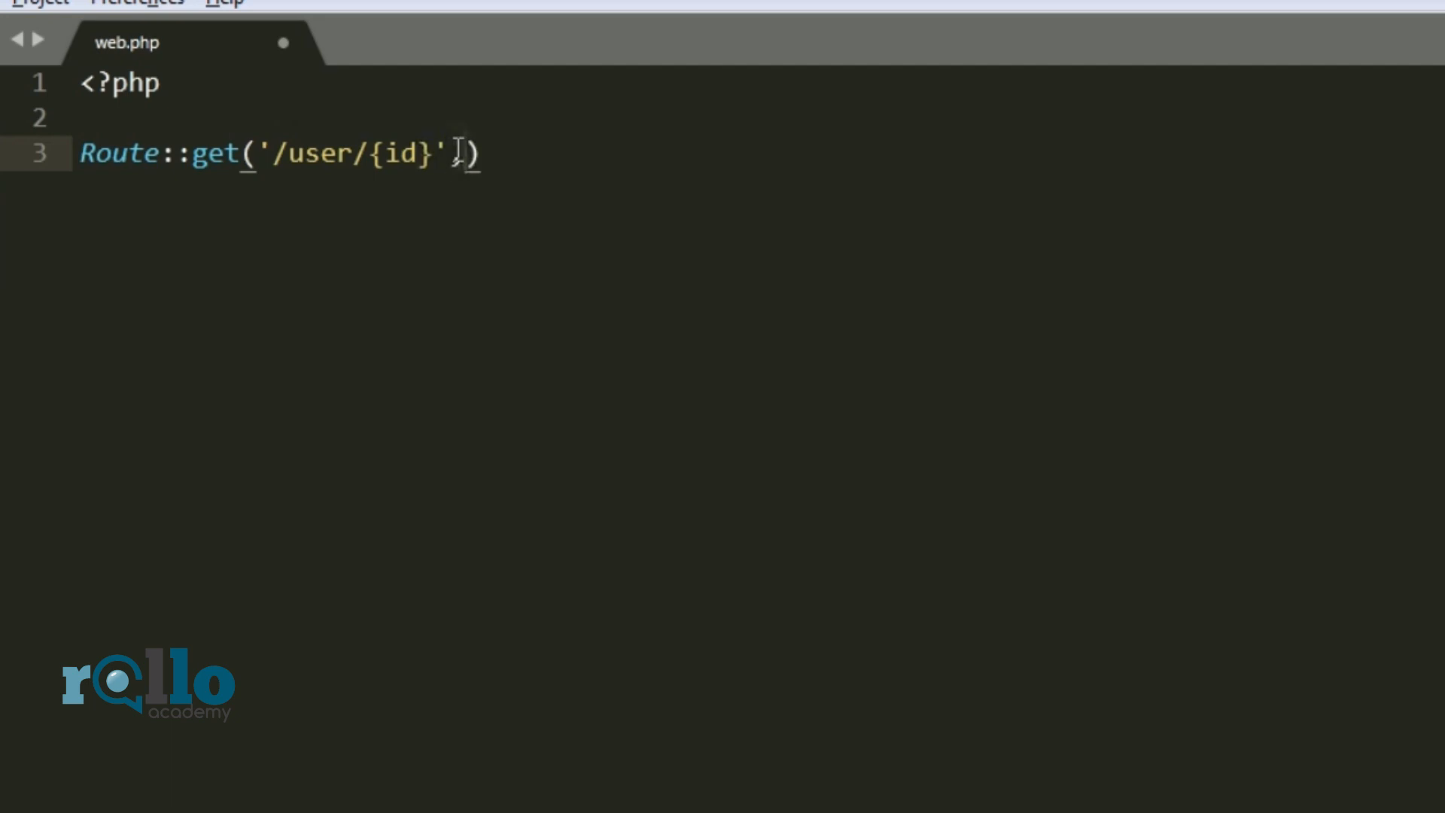
type("'TestContr")
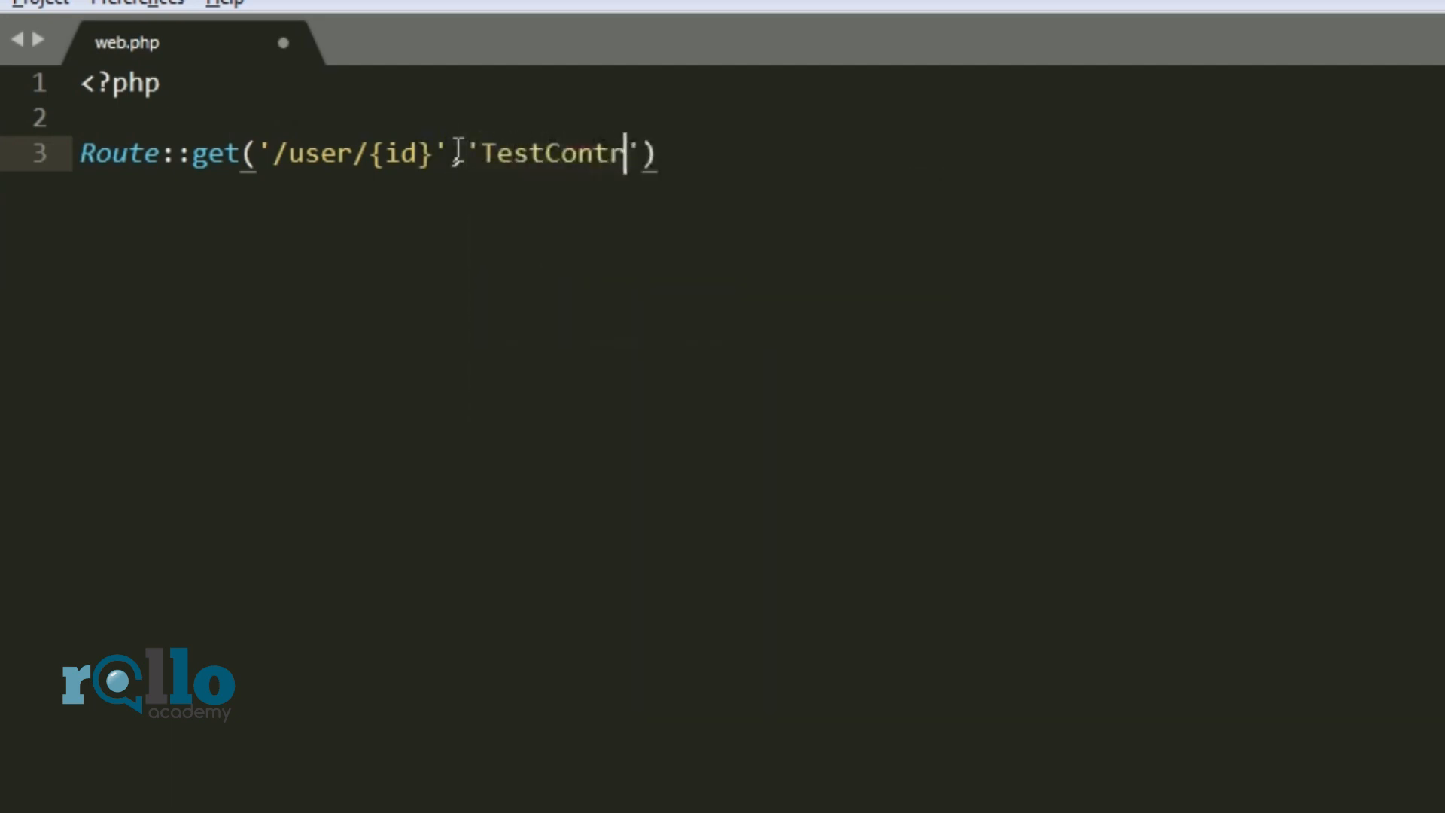
type("oller@test")
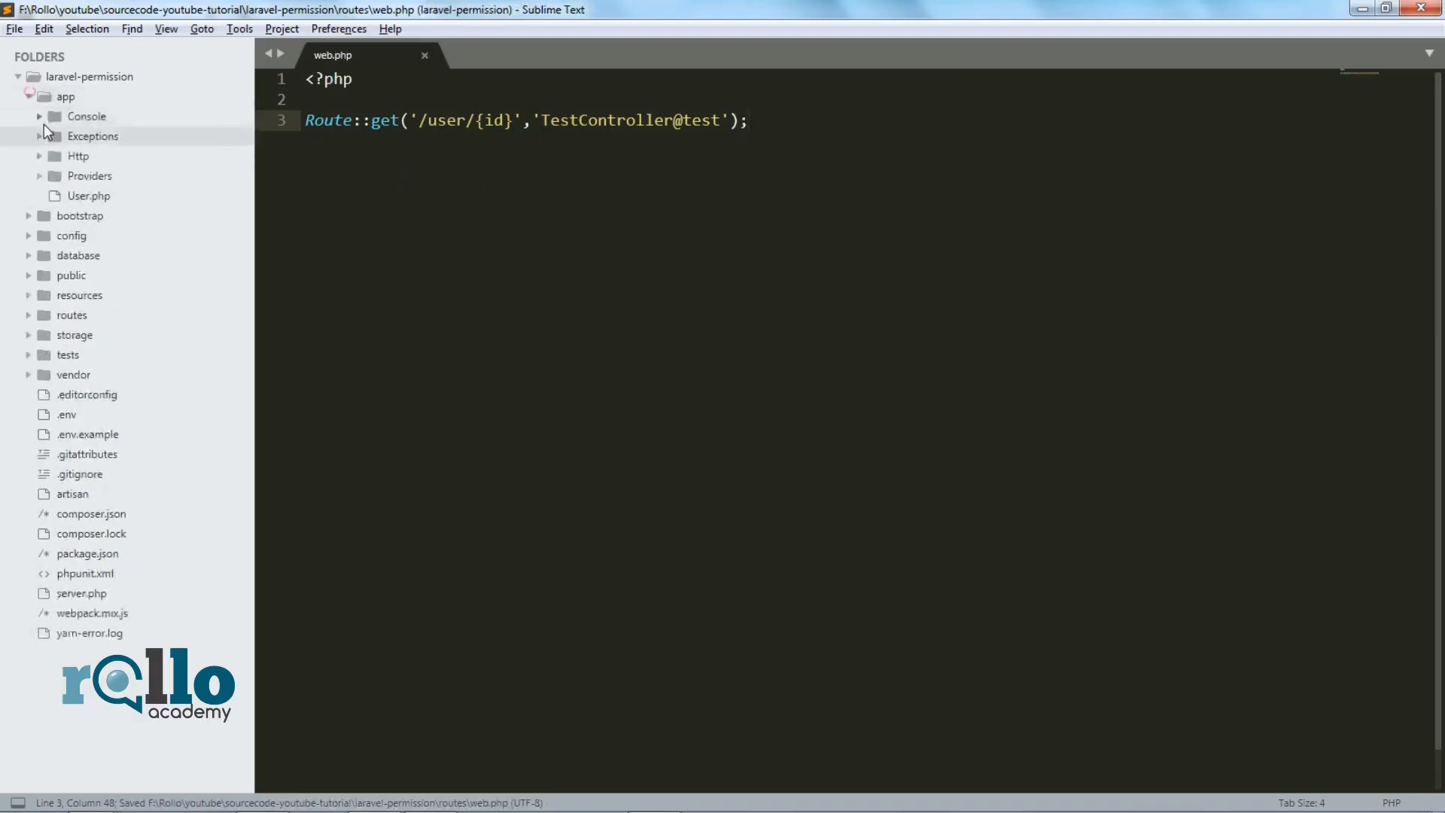
In TestController.php give the test method an $id parameter and an empty body
left_click(77, 155)
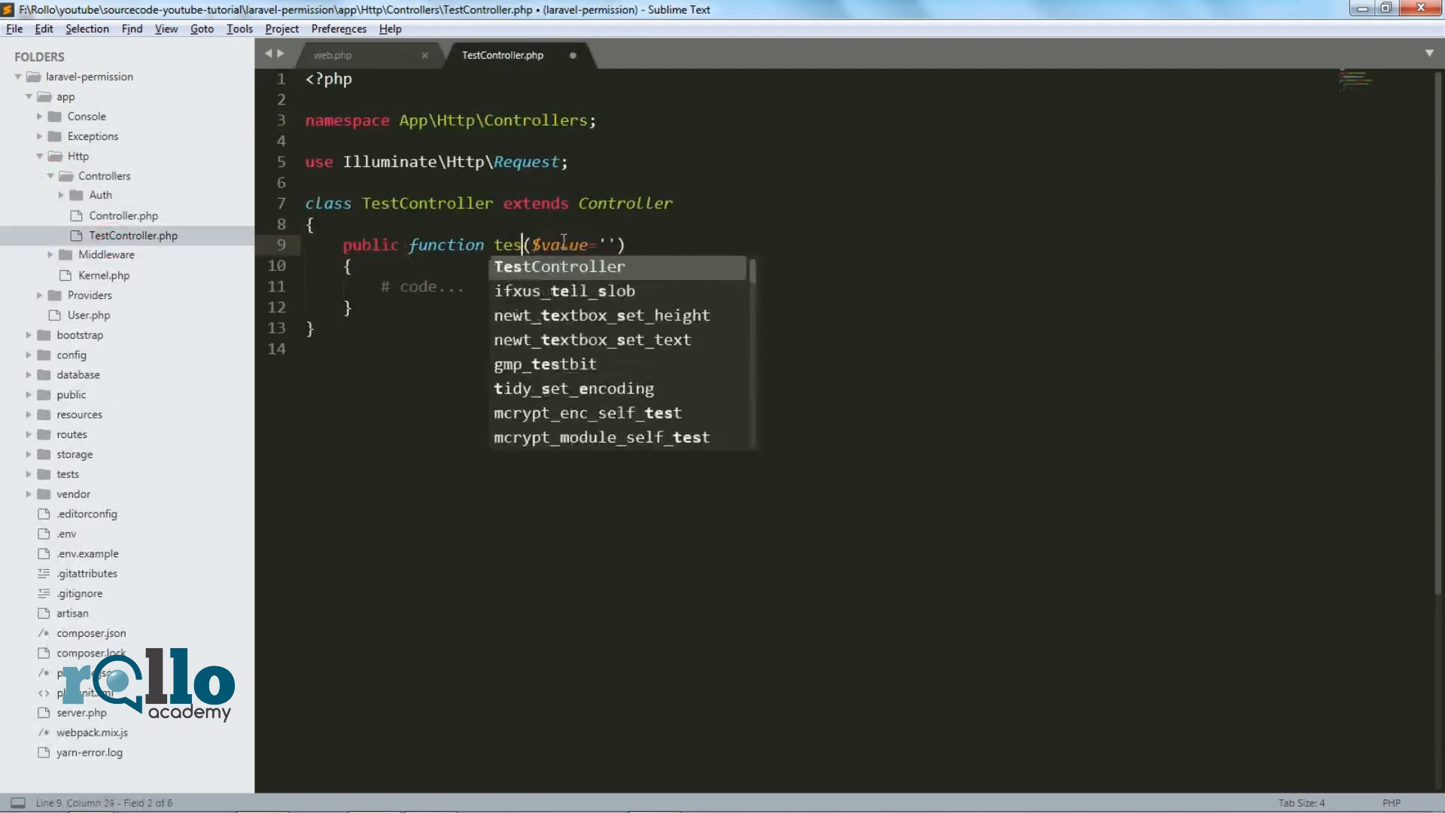
type("$id")
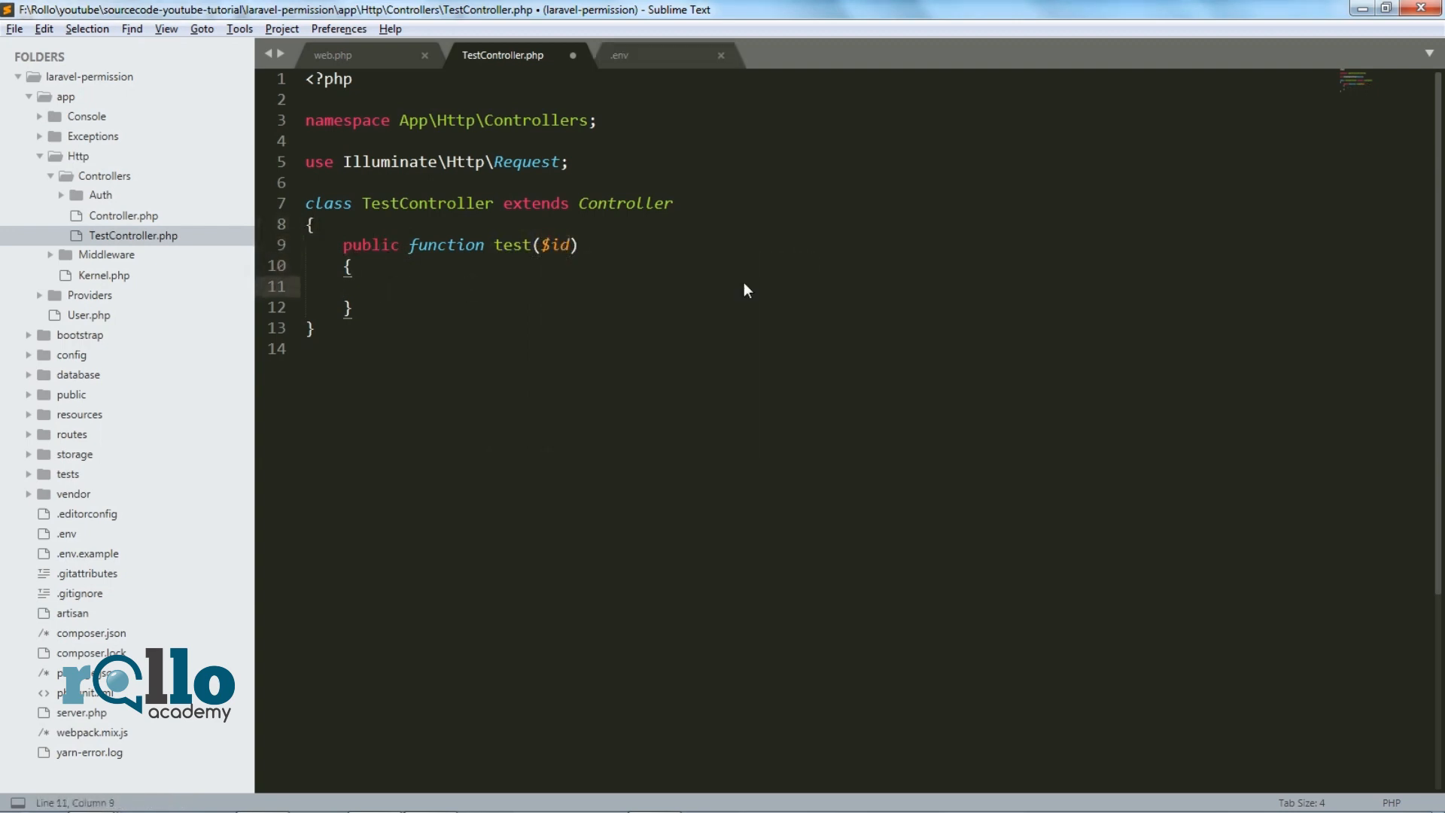
Make test($id) do $user = \App\User::find($id); return $user->name; and save
type("$user =")
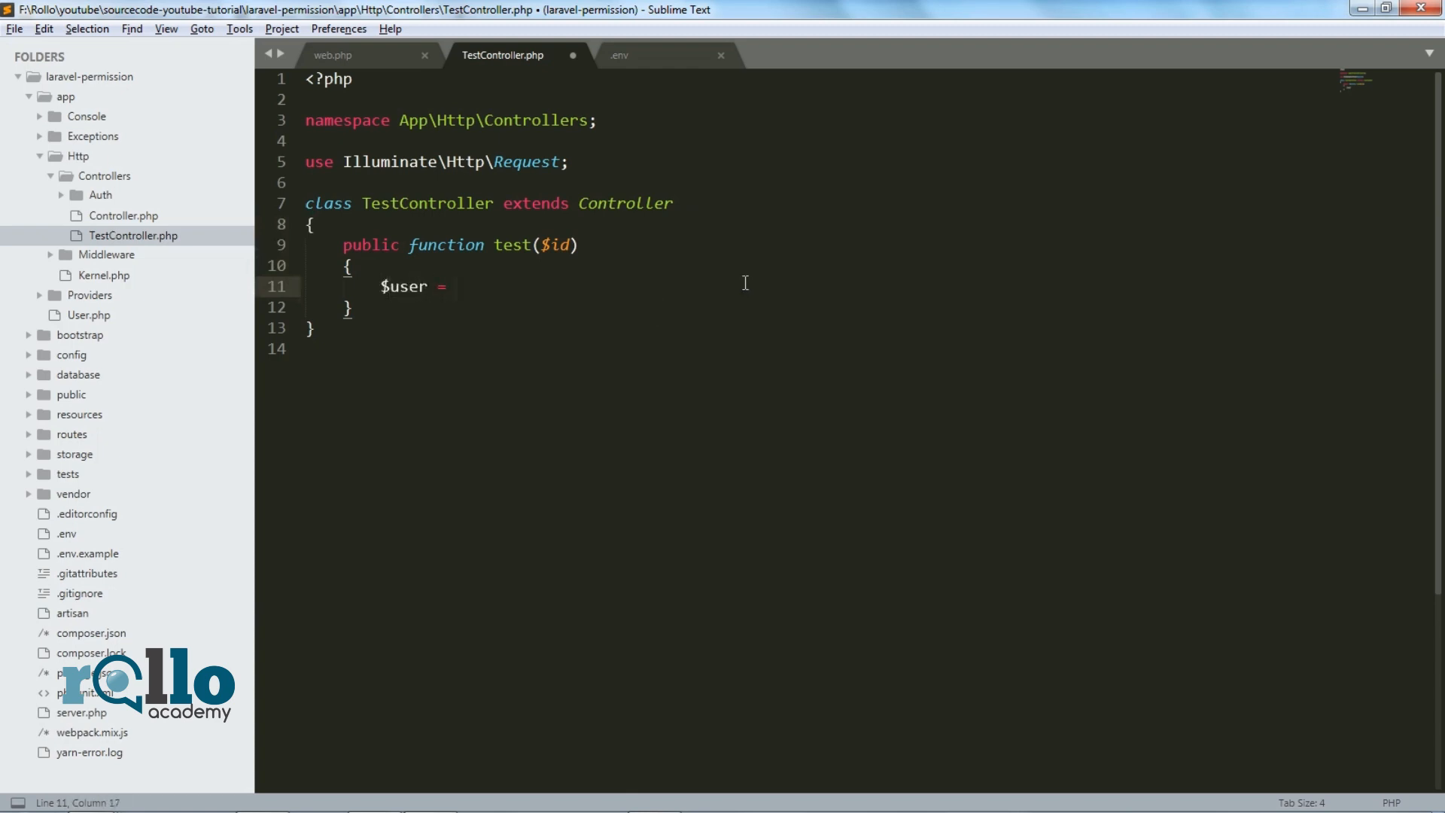
type("\\App\\User")
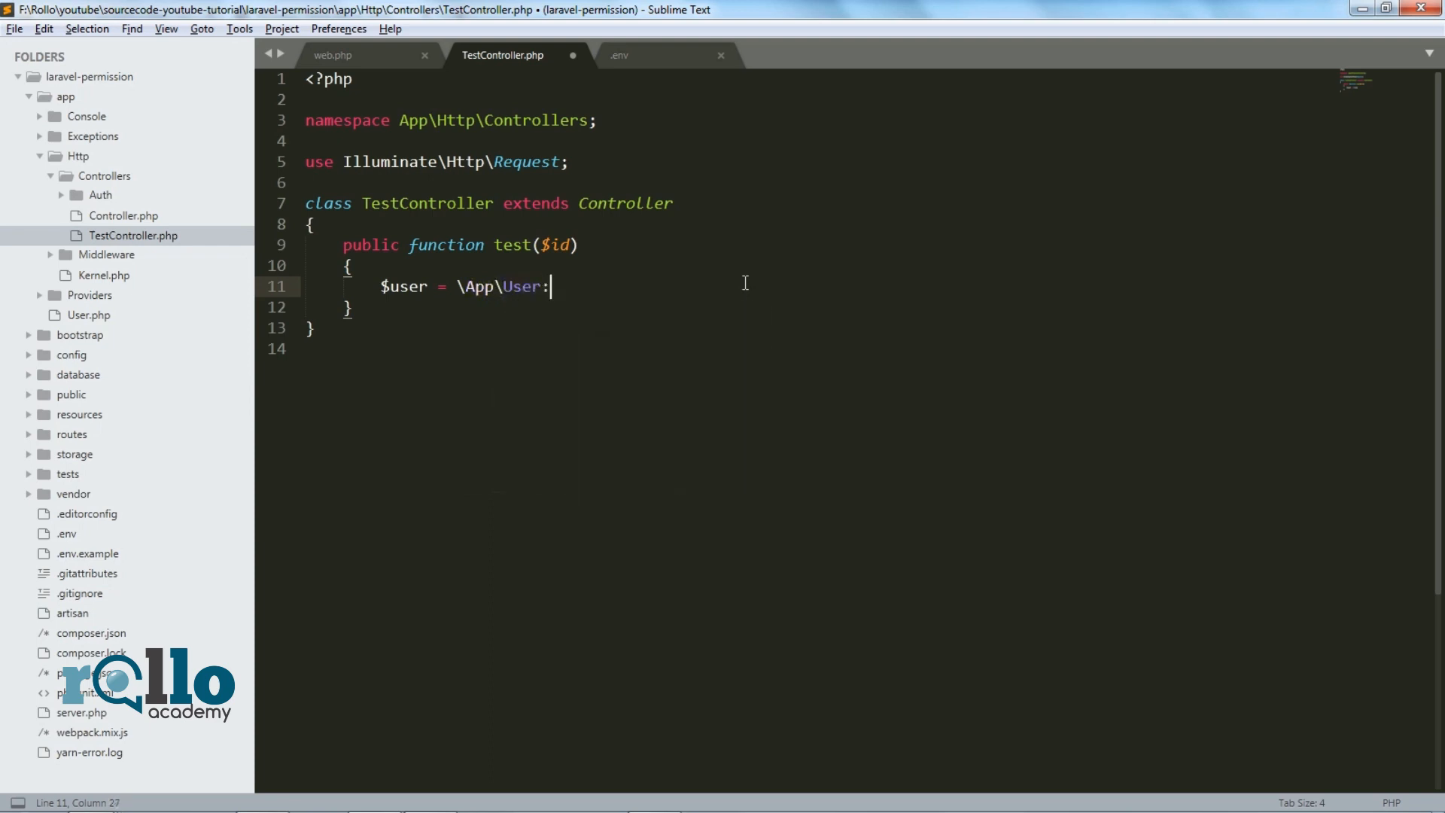
type(":find()")
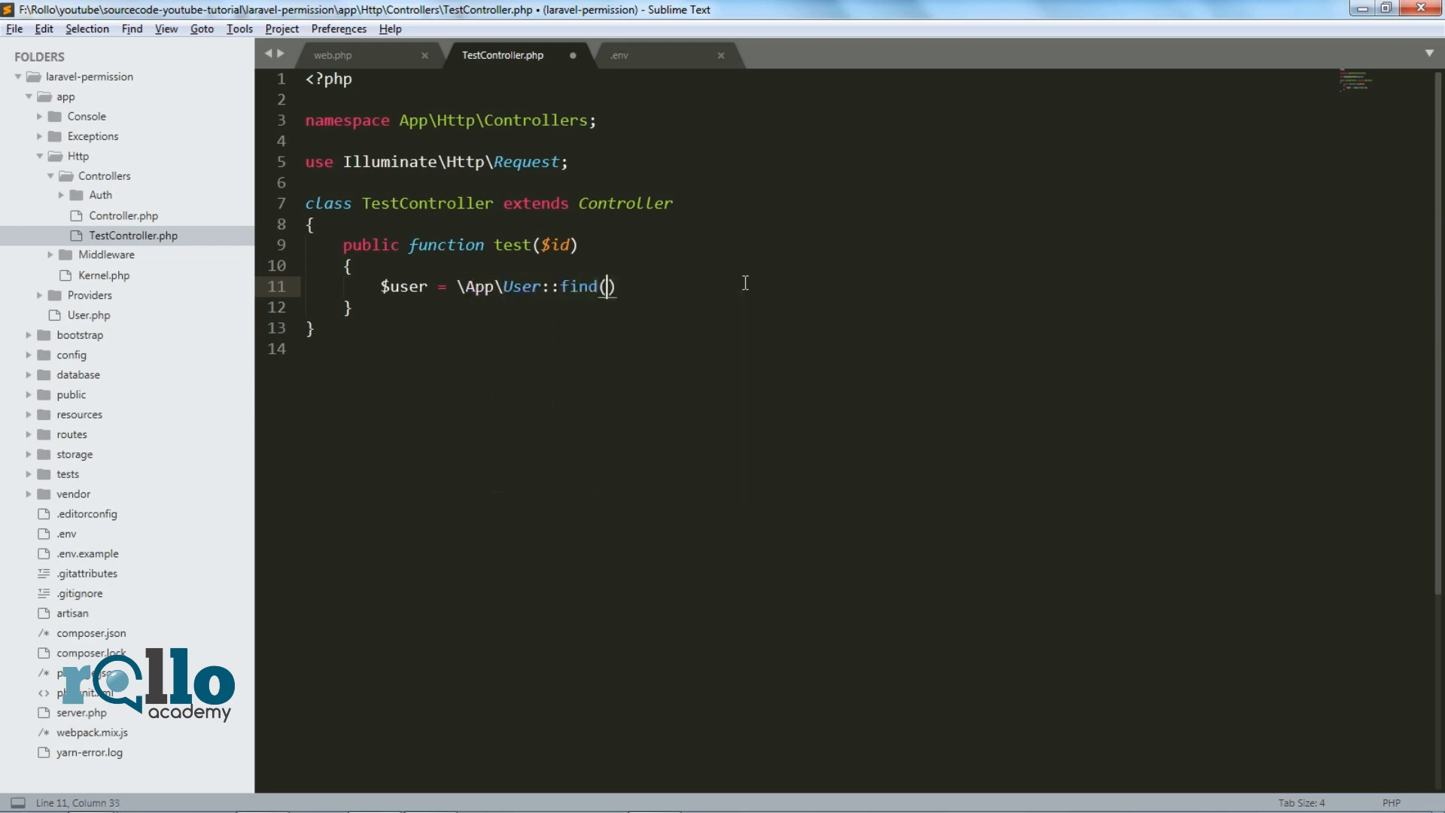
type("$id);")
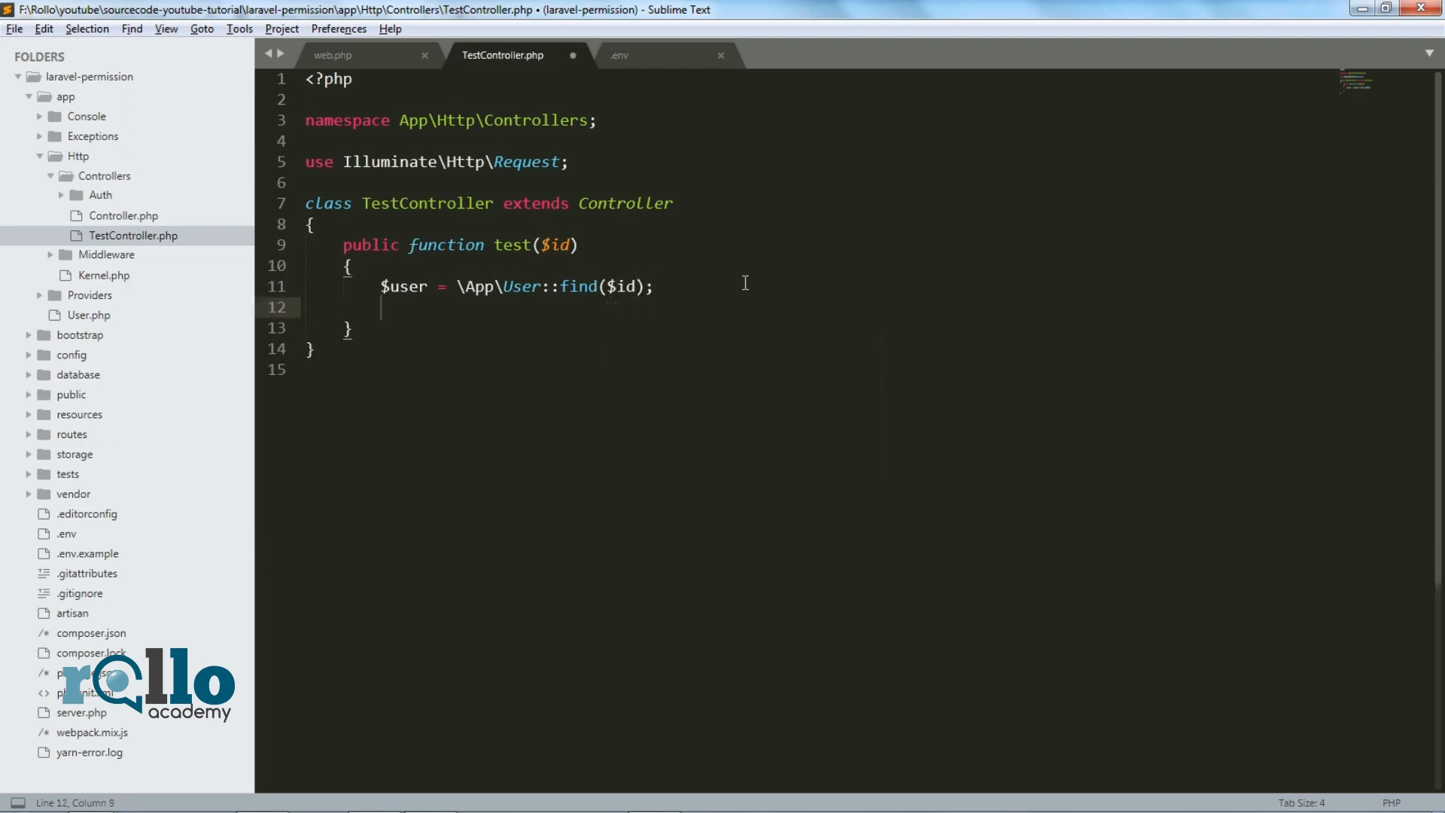
type("return $user;")
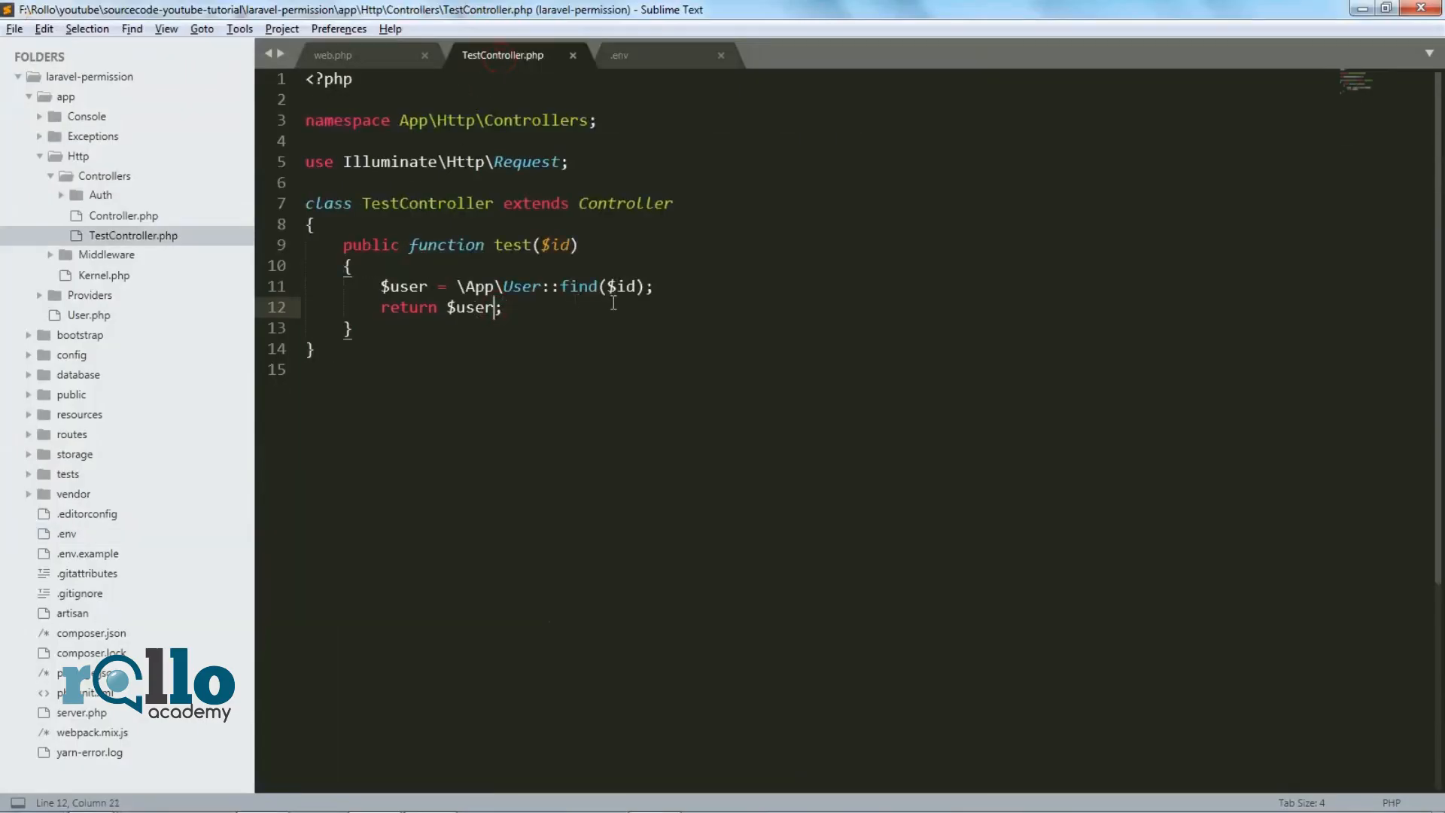
type("->name")
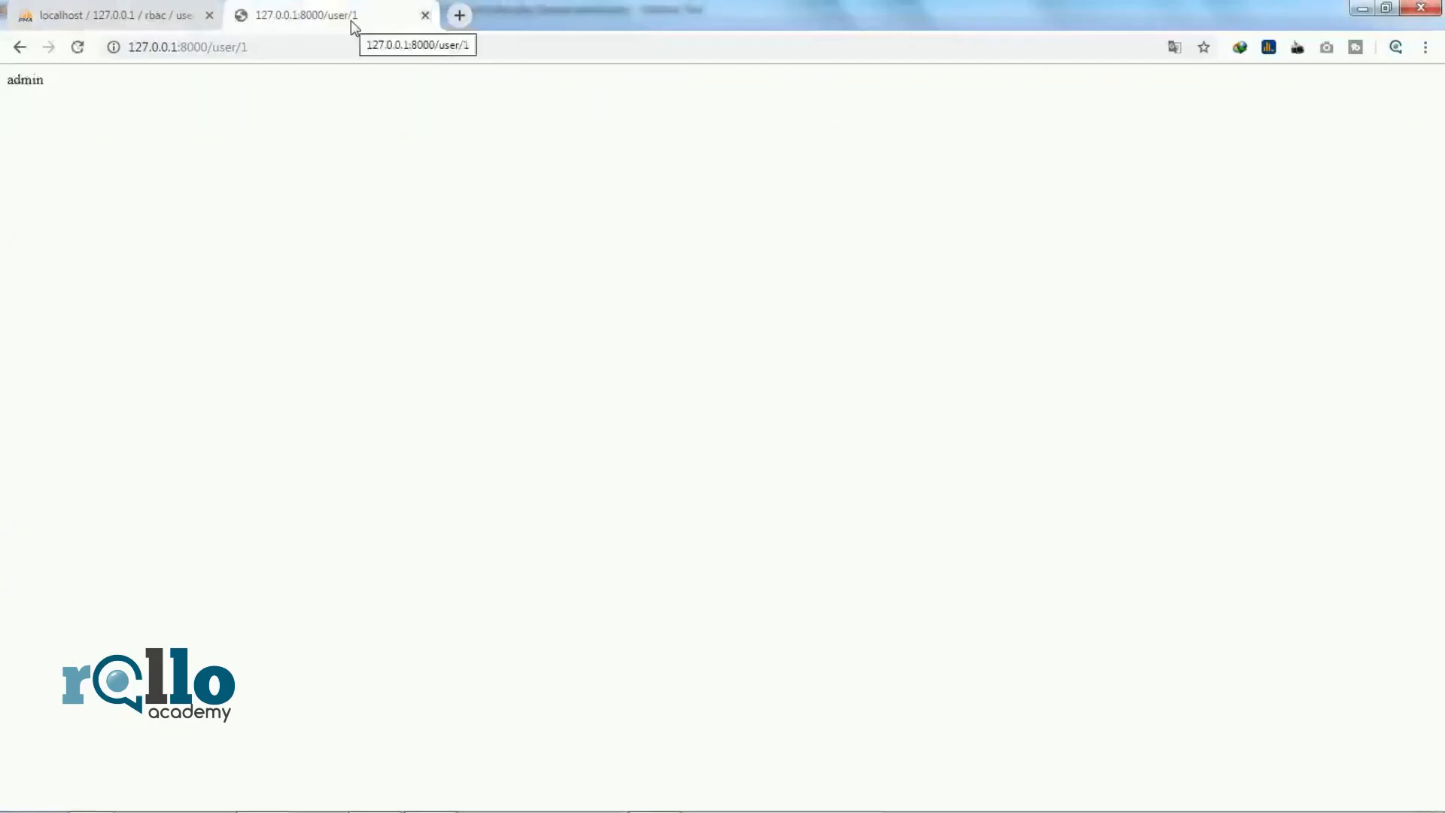
Verify /user/1 shows 'admin' in Chrome, check the users table, then load /user/2 to see the non-object error
double_click(25, 80)
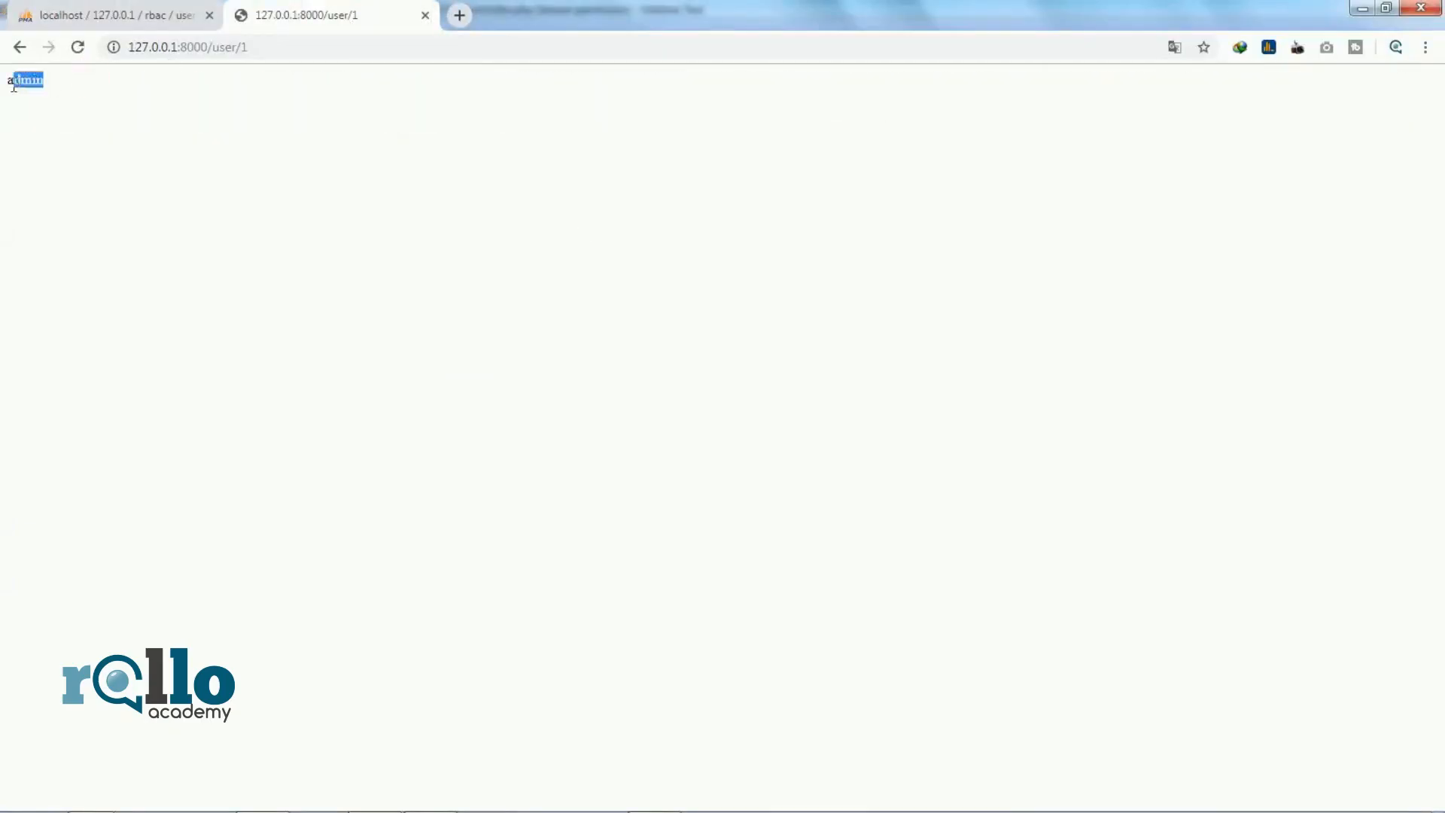
left_click(110, 15)
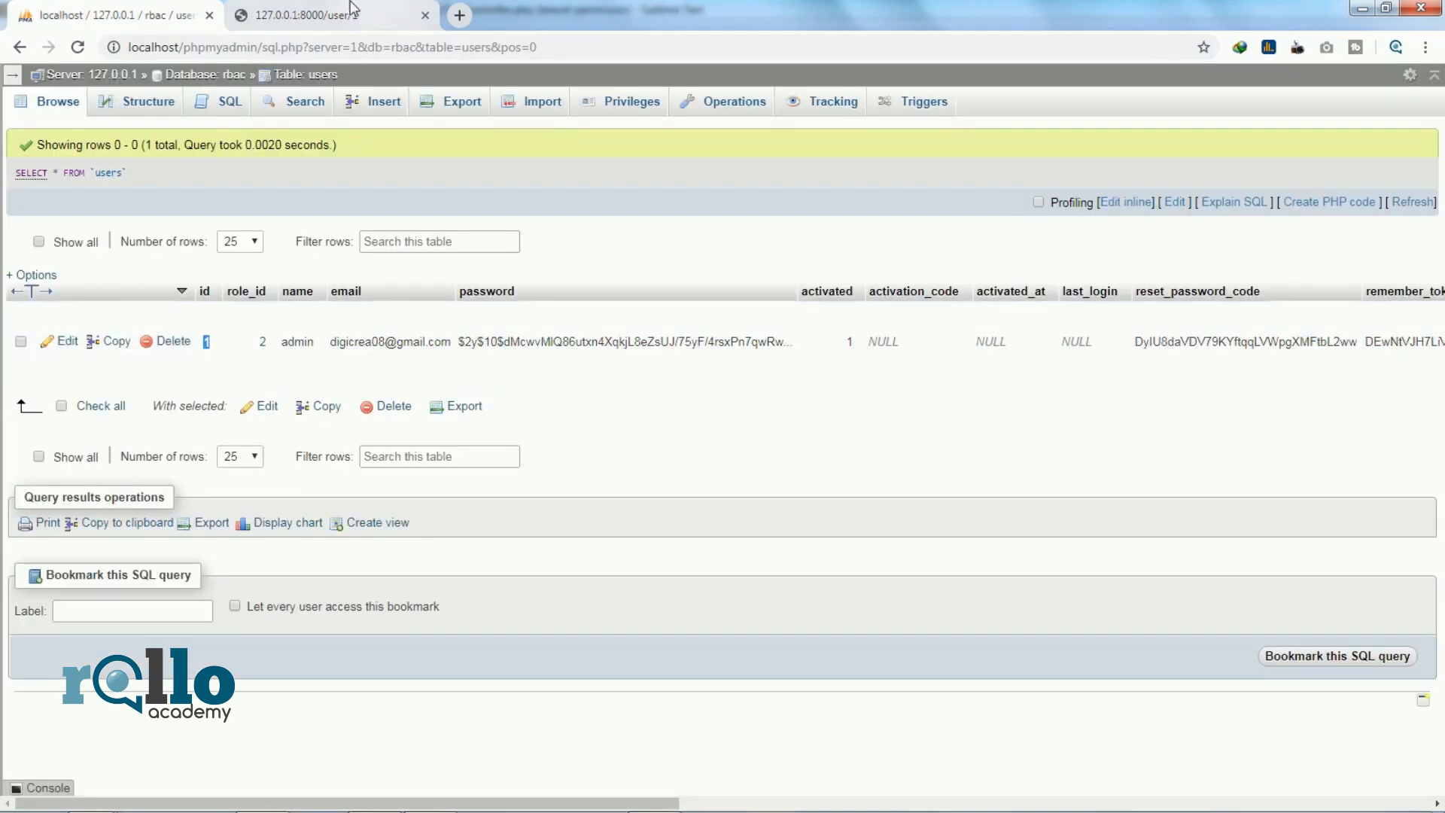
left_click(322, 15)
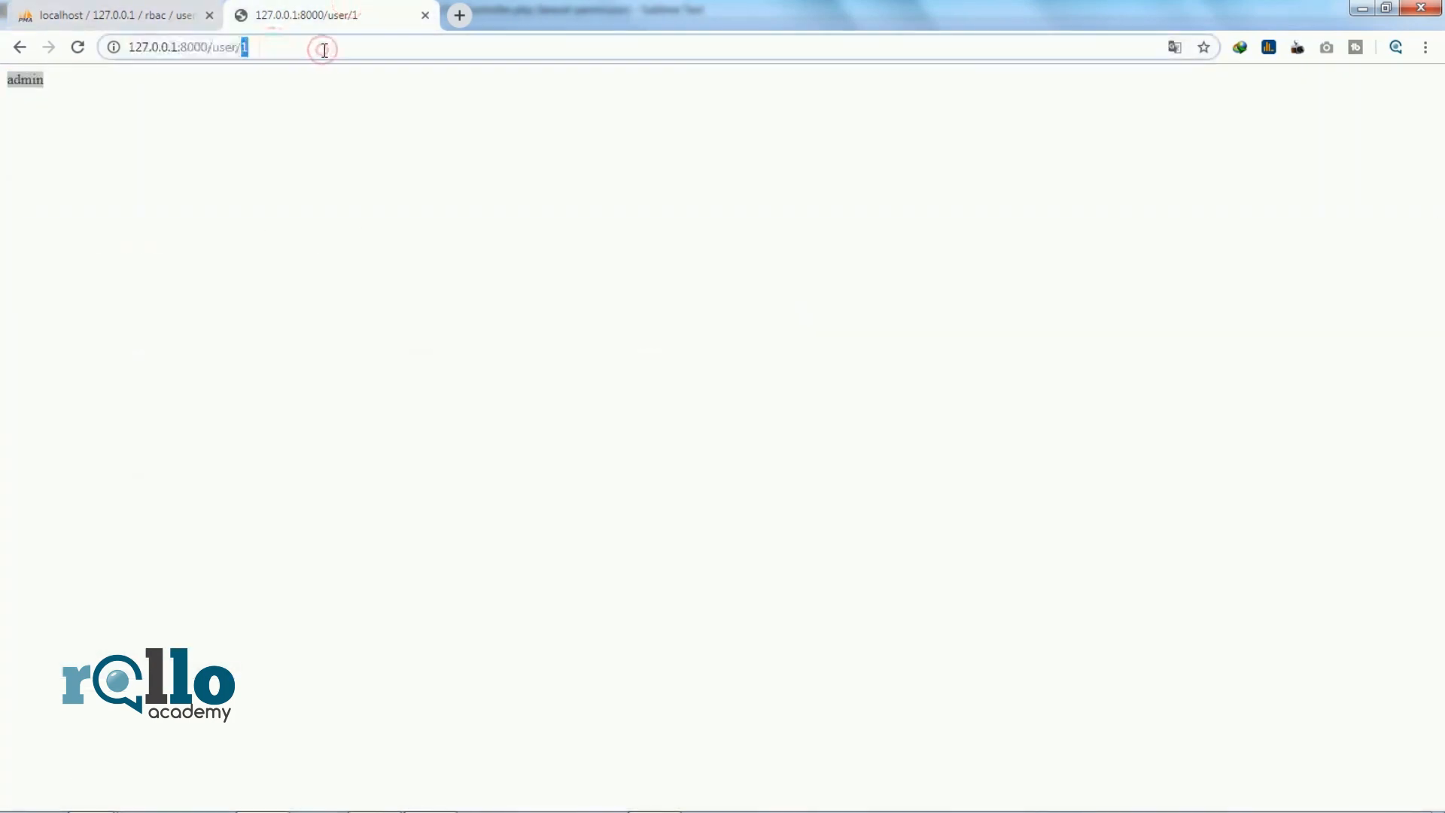
key("Return")
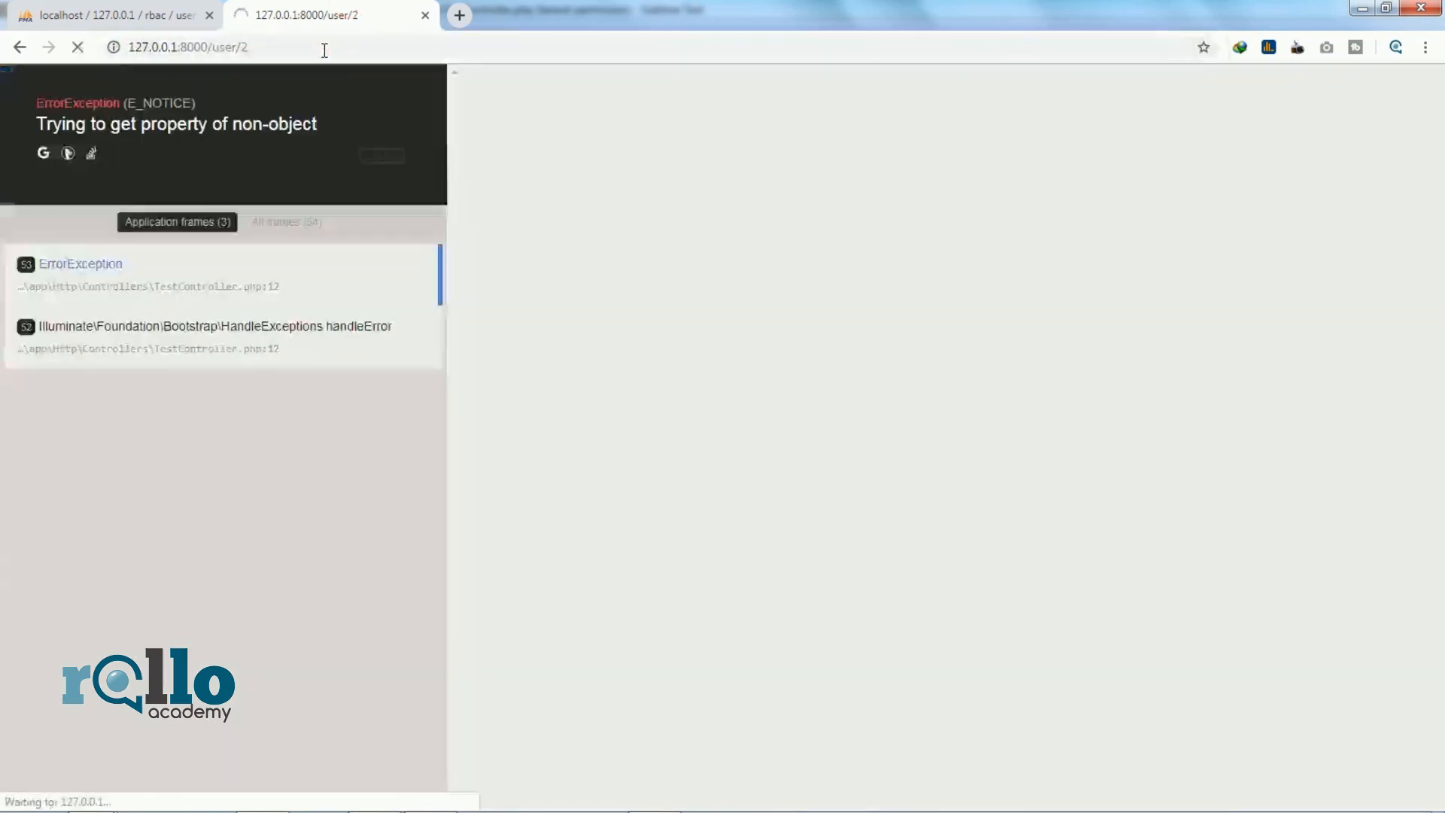